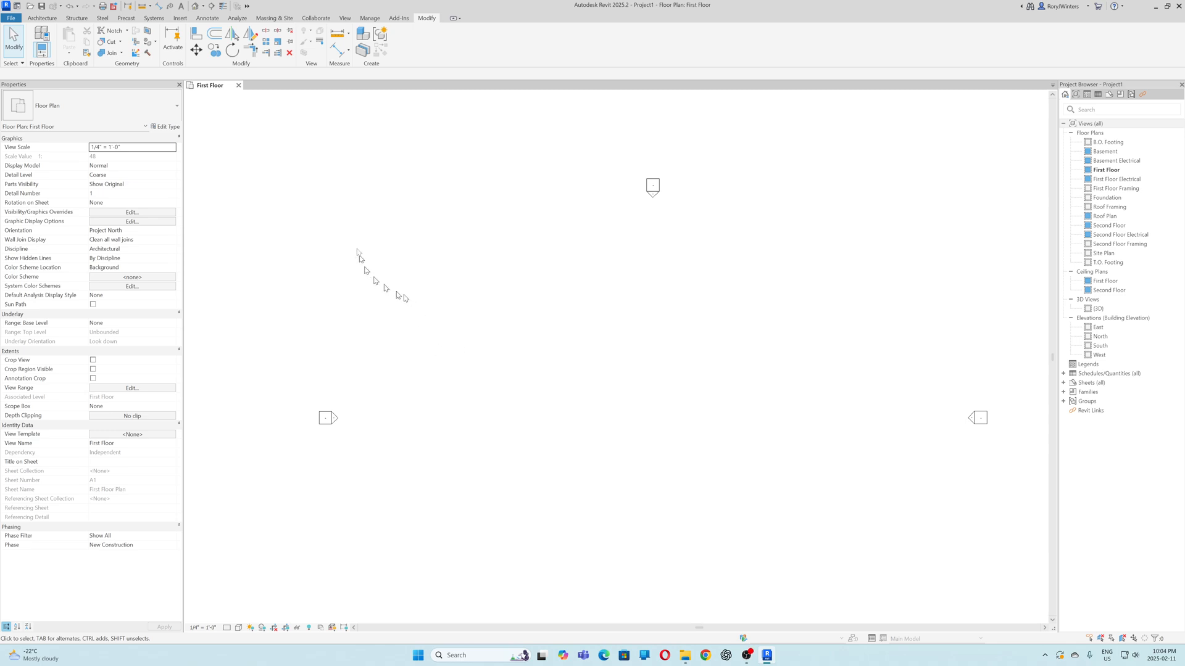
# Show the Insert tab tools for importing an image
pyautogui.click(180, 18)
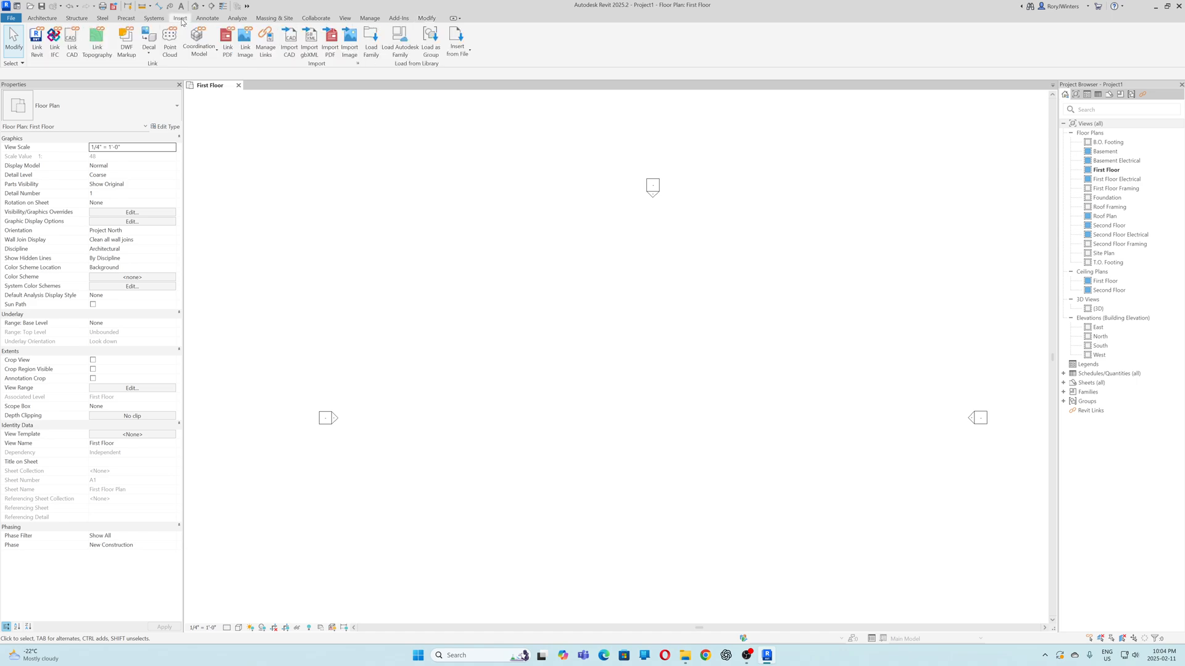
pyautogui.moveTo(348, 41)
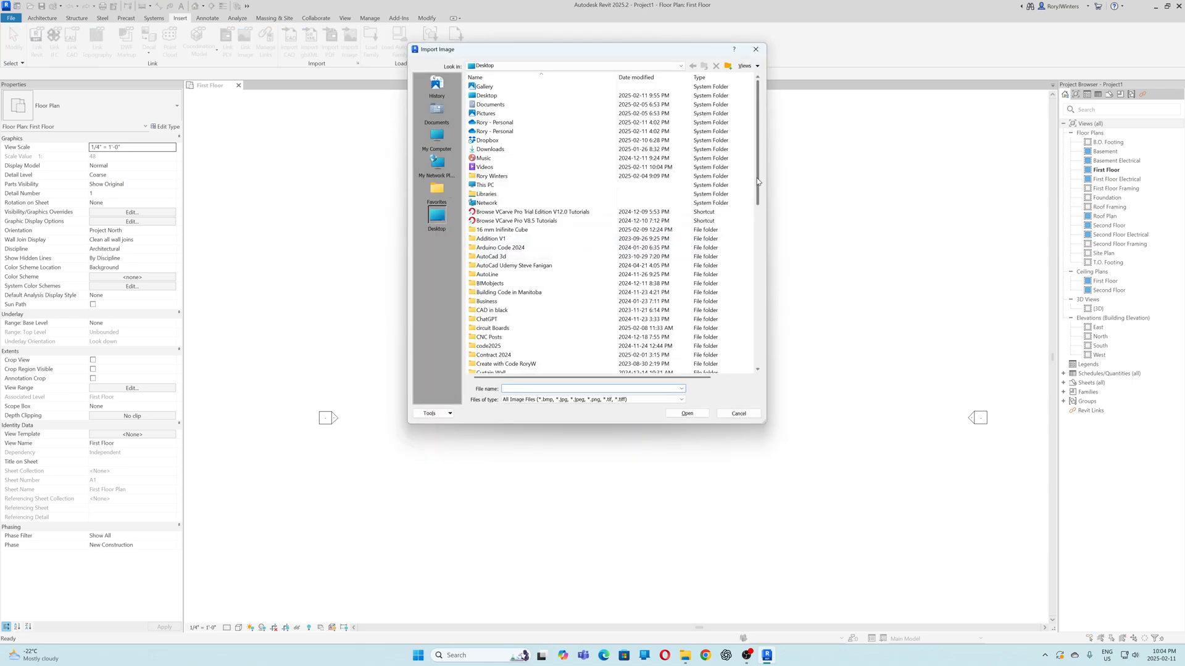
# Select '30 by 58 floor plan.jpg' from the file list and open it
pyautogui.scroll(-3)
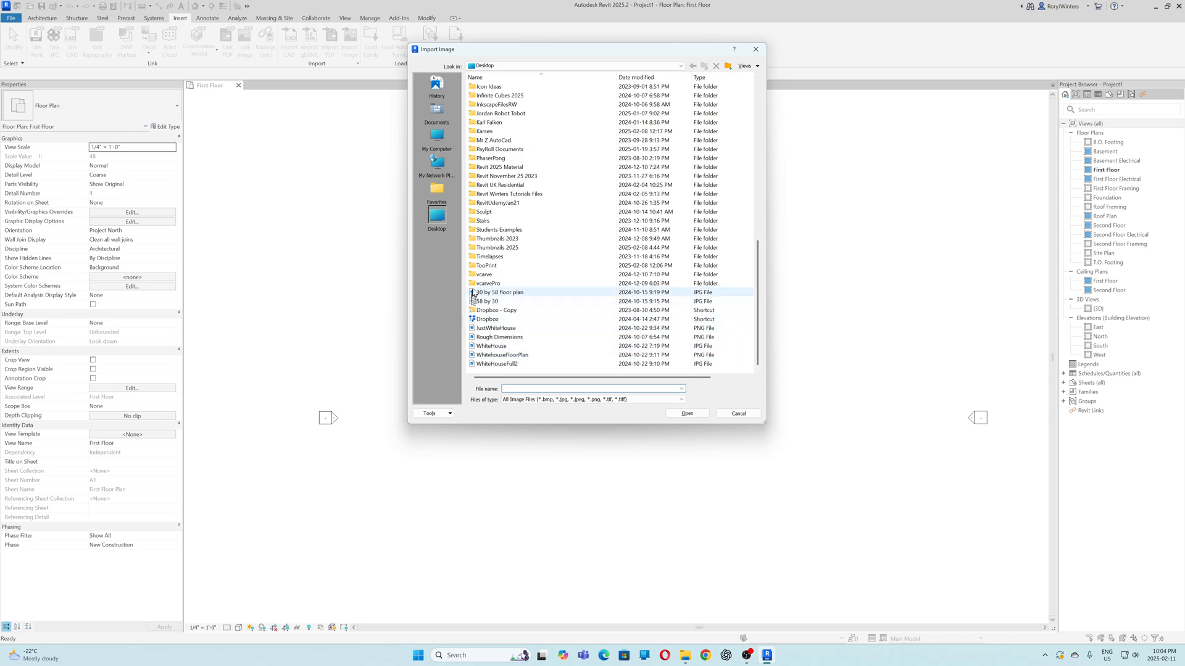
pyautogui.click(497, 293)
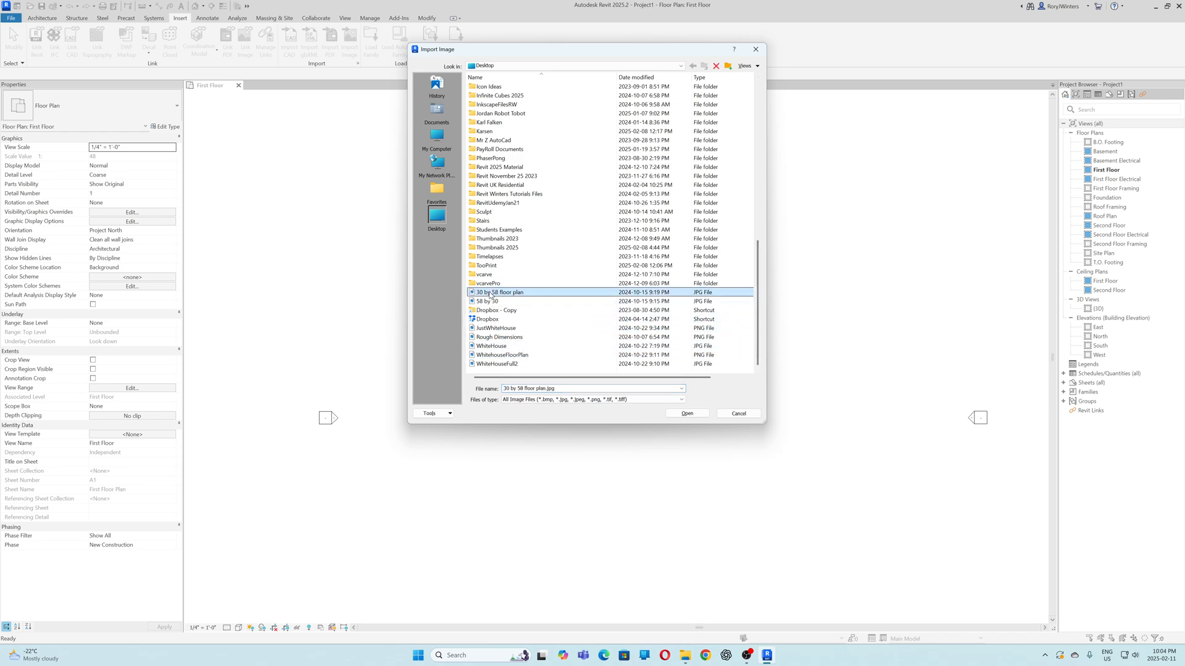
pyautogui.click(686, 413)
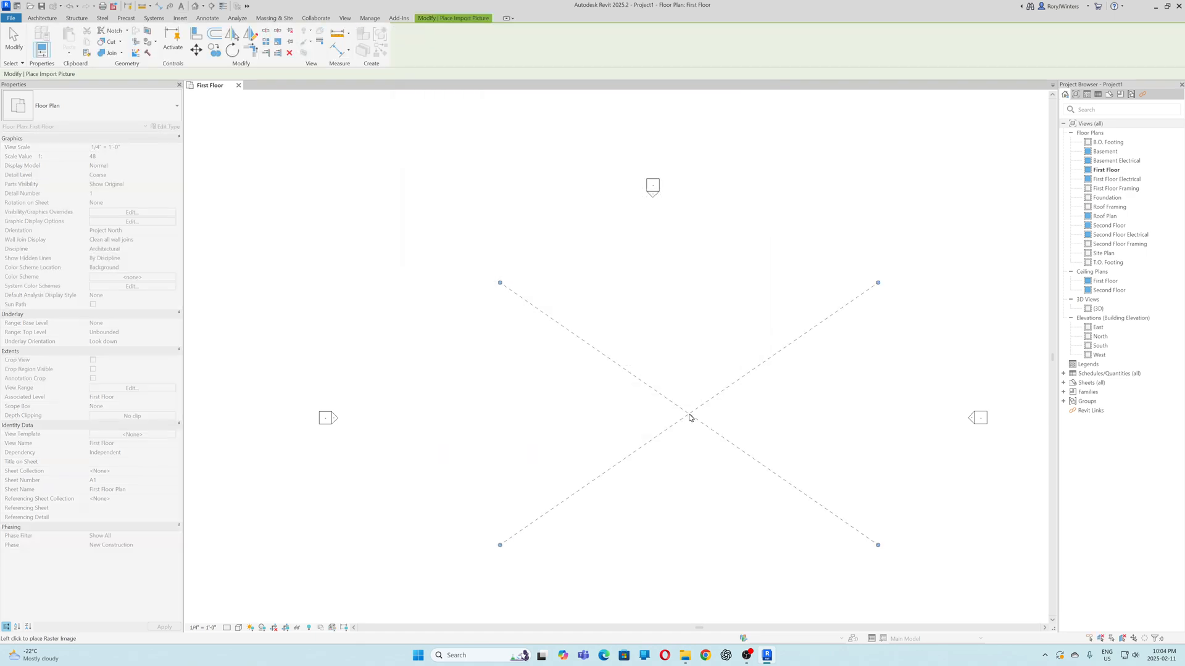
# Place the raster image at the centre of the First Floor view
pyautogui.click(689, 418)
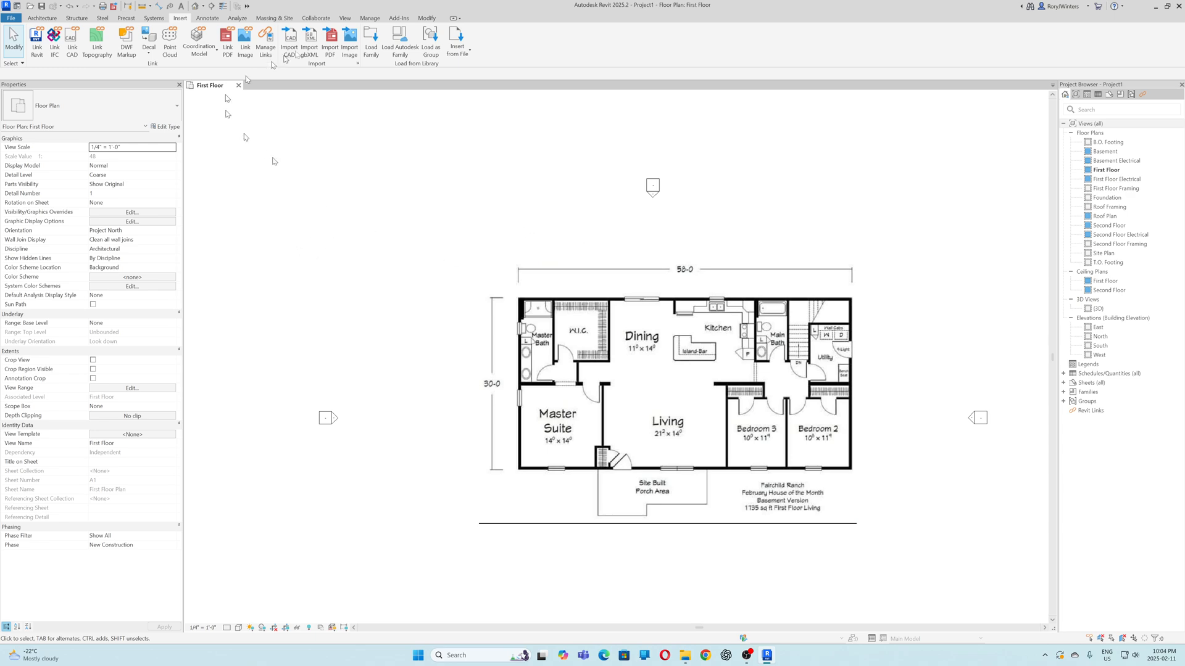
# Select the image, scale it up, and check the 58-0 dimension measures about 58 feet
pyautogui.click(427, 18)
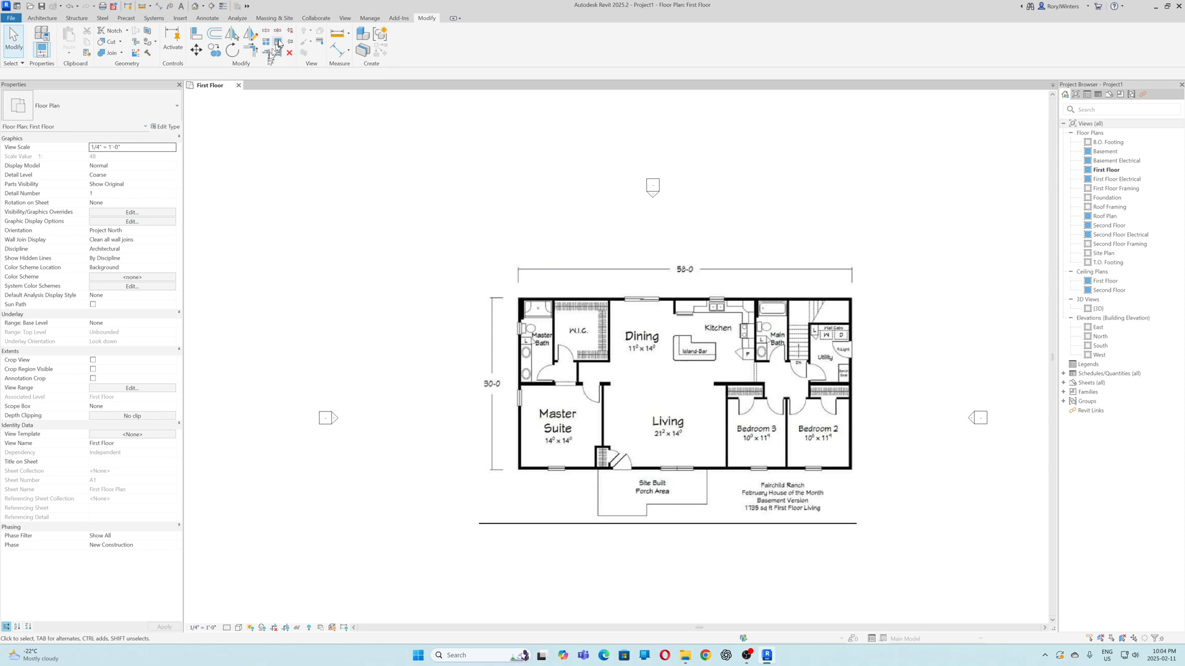
pyautogui.click(596, 376)
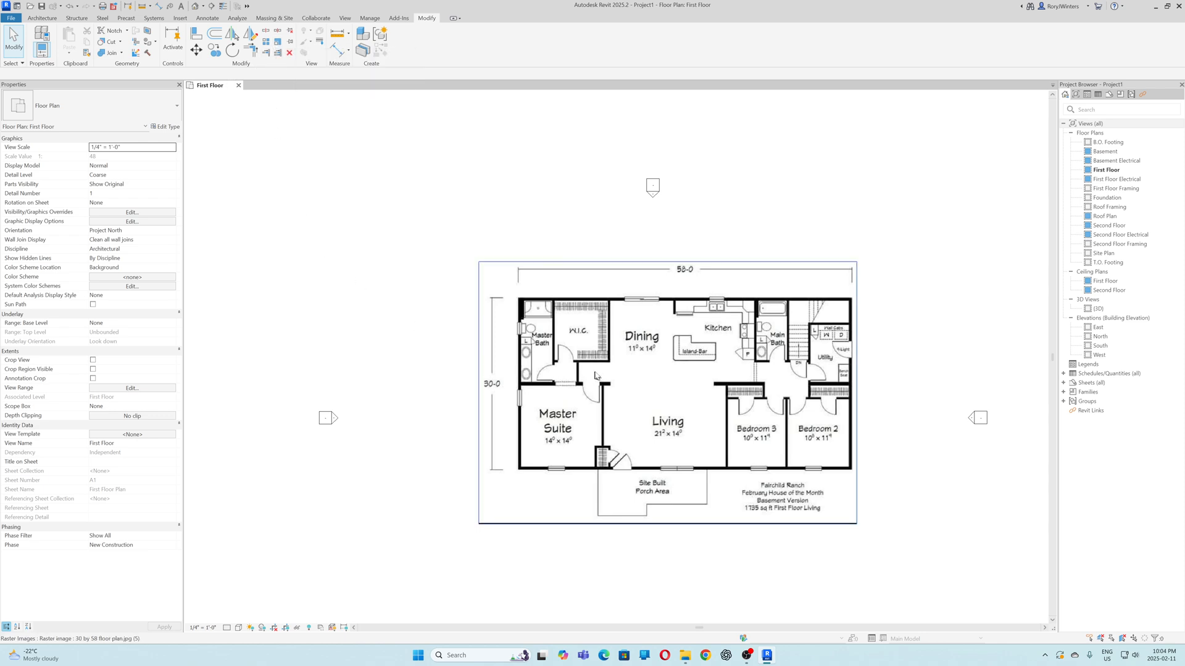
pyautogui.moveTo(649, 386)
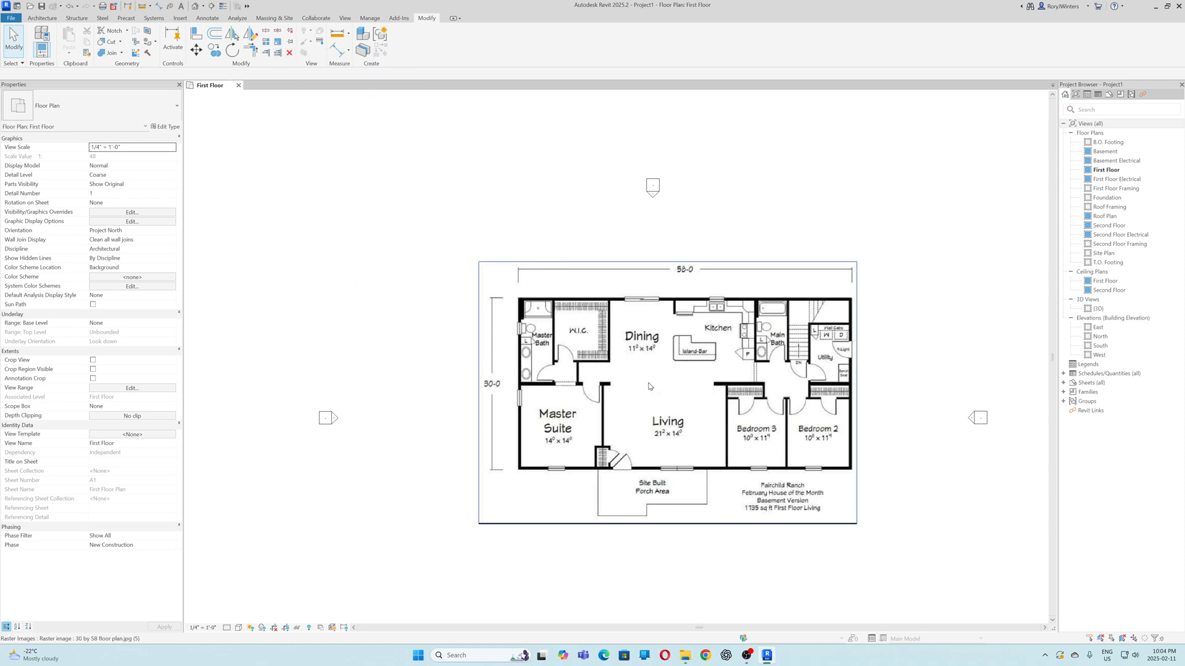
pyautogui.click(648, 387)
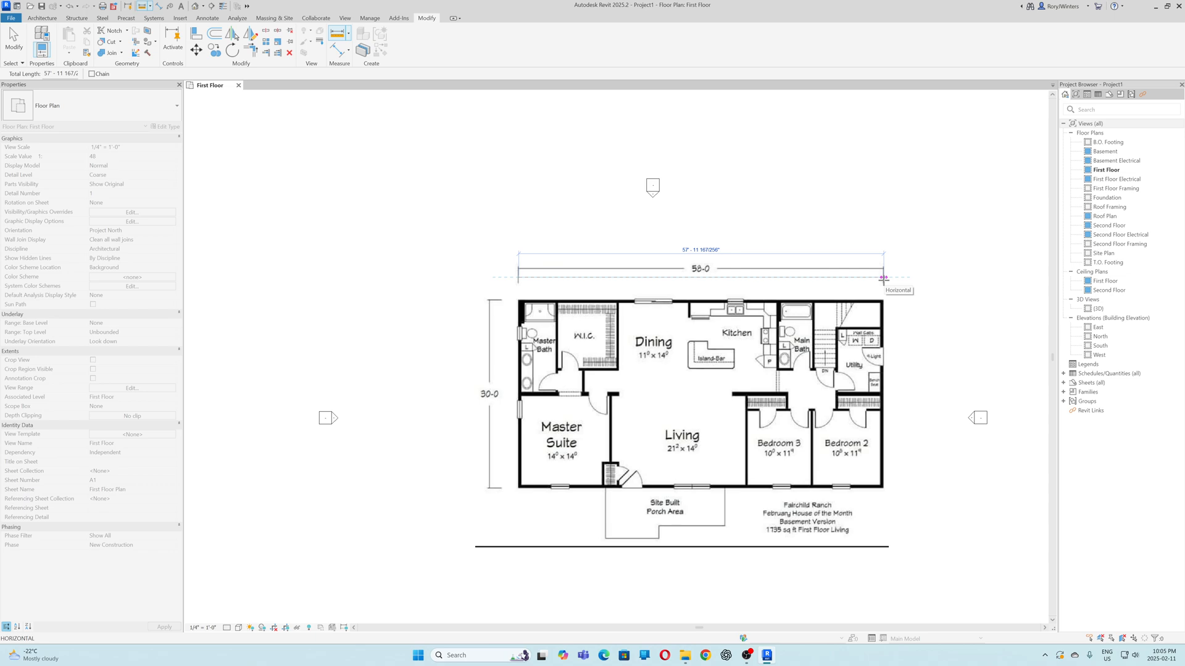
pyautogui.moveTo(883, 278)
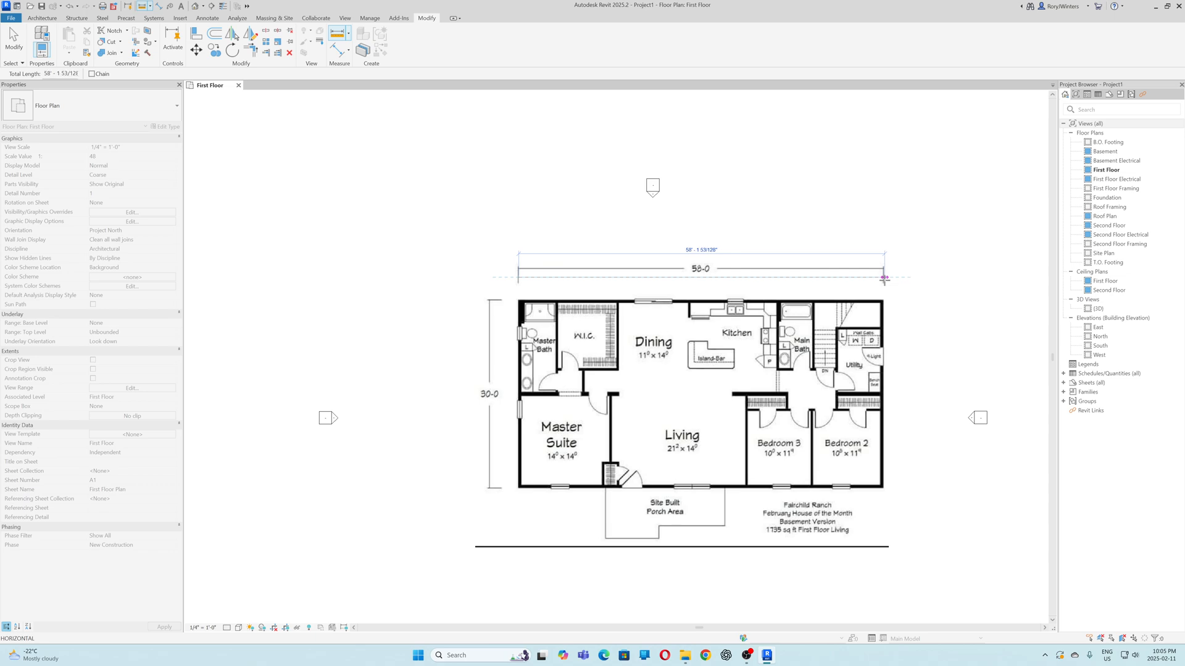
pyautogui.click(680, 333)
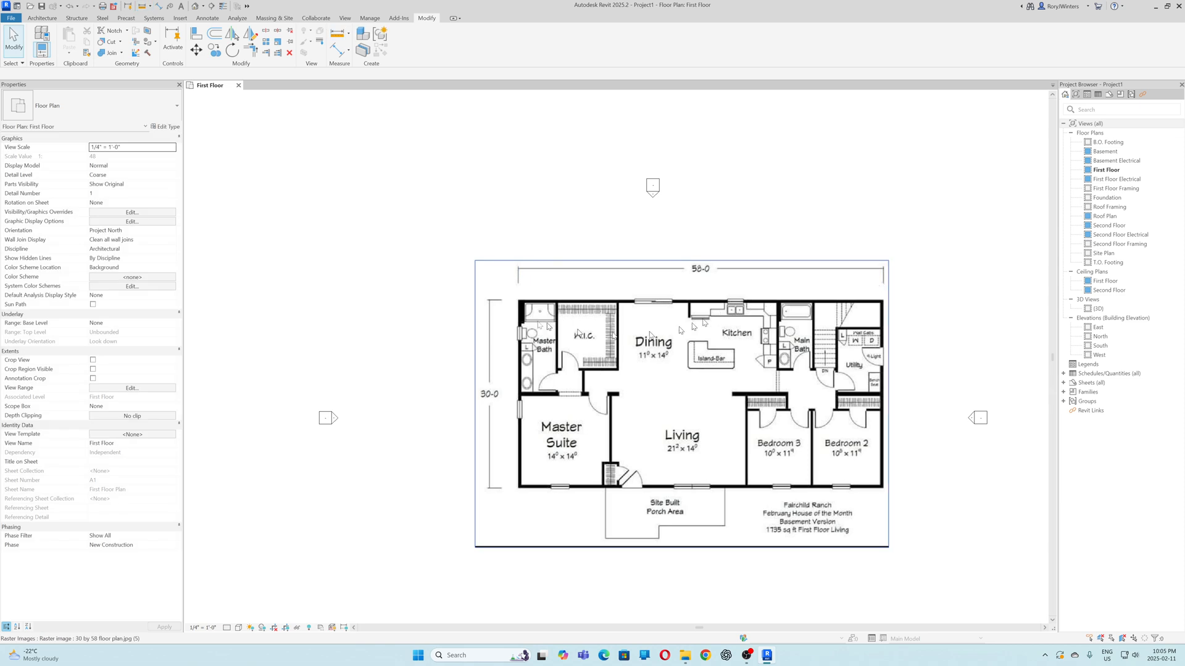
pyautogui.click(370, 181)
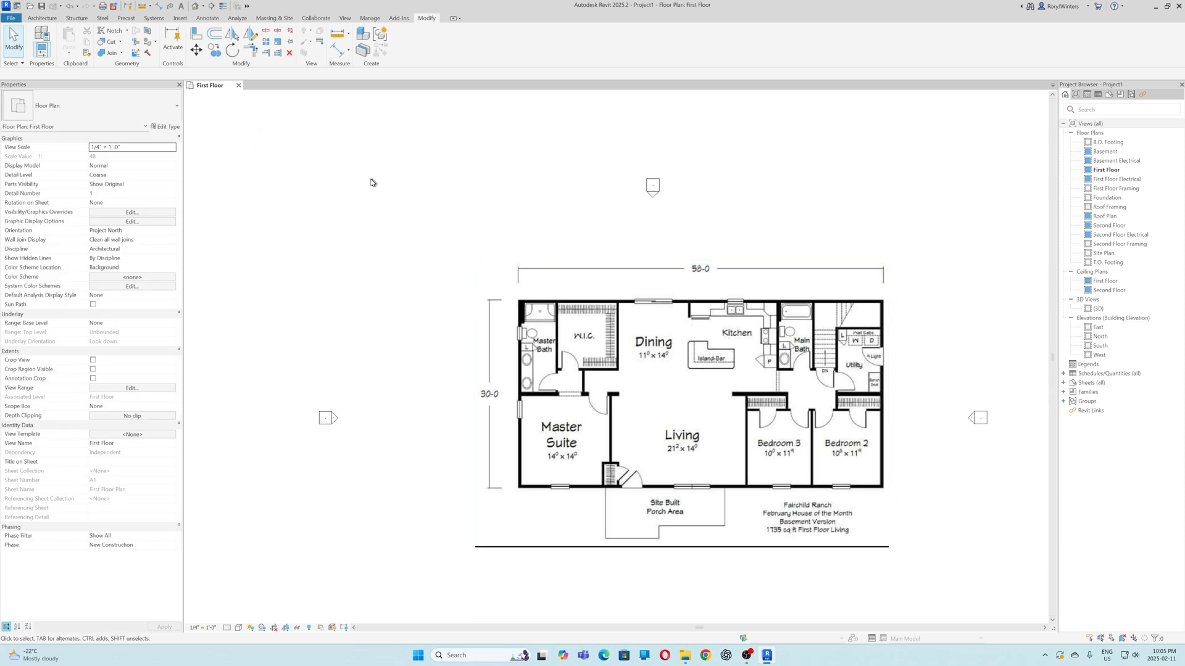
# Scale the image, then measure along the 30-0 vertical dimension, reading about 15 feet
pyautogui.click(643, 347)
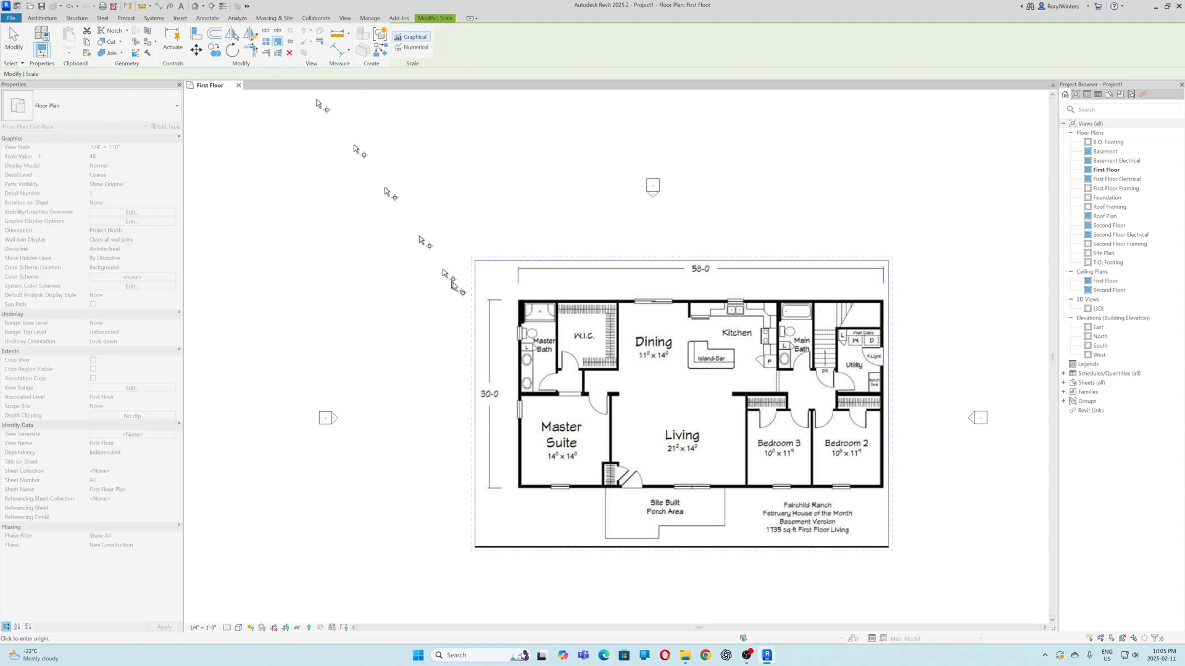
pyautogui.moveTo(498, 307)
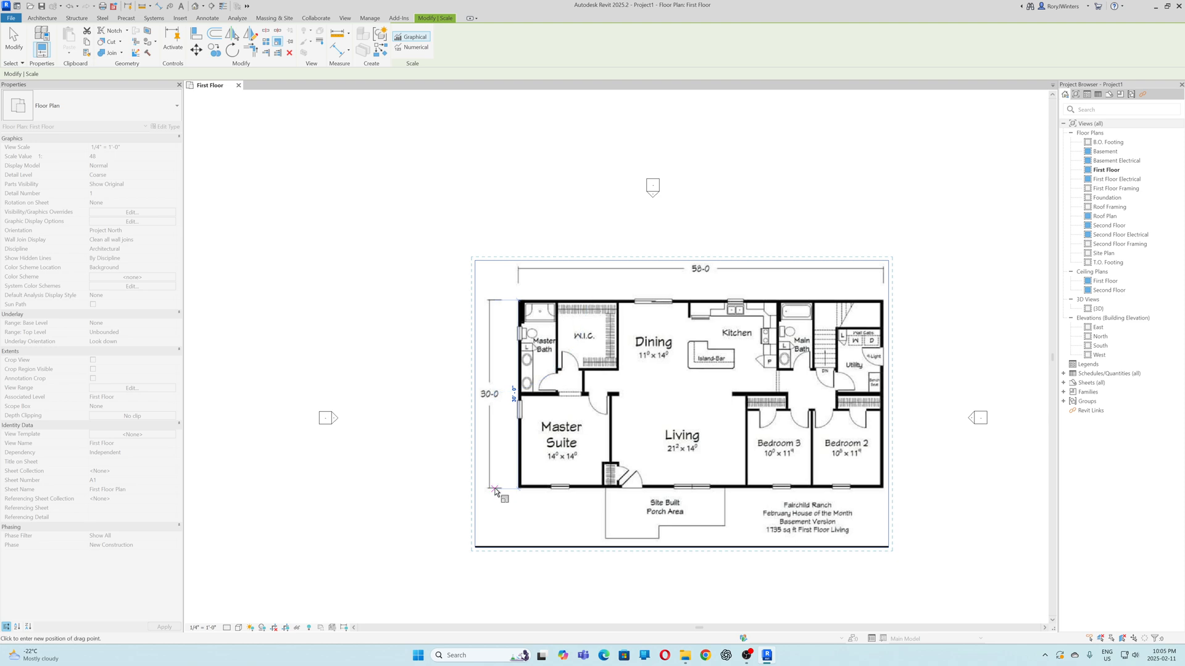
pyautogui.click(495, 489)
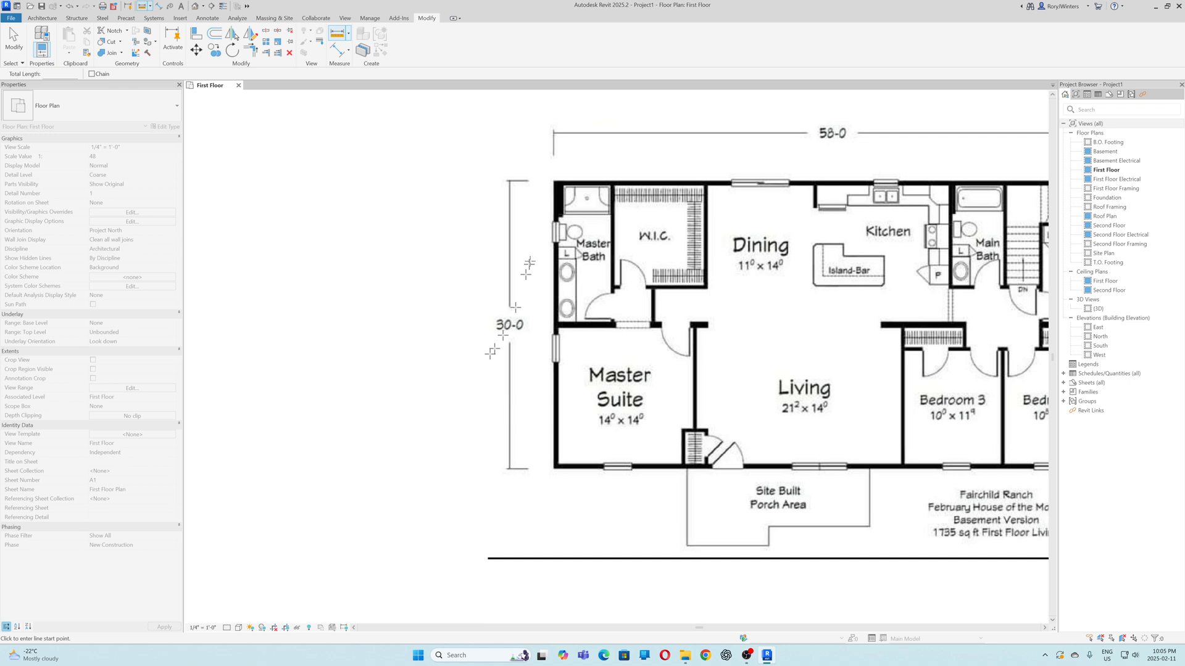
pyautogui.moveTo(523, 181)
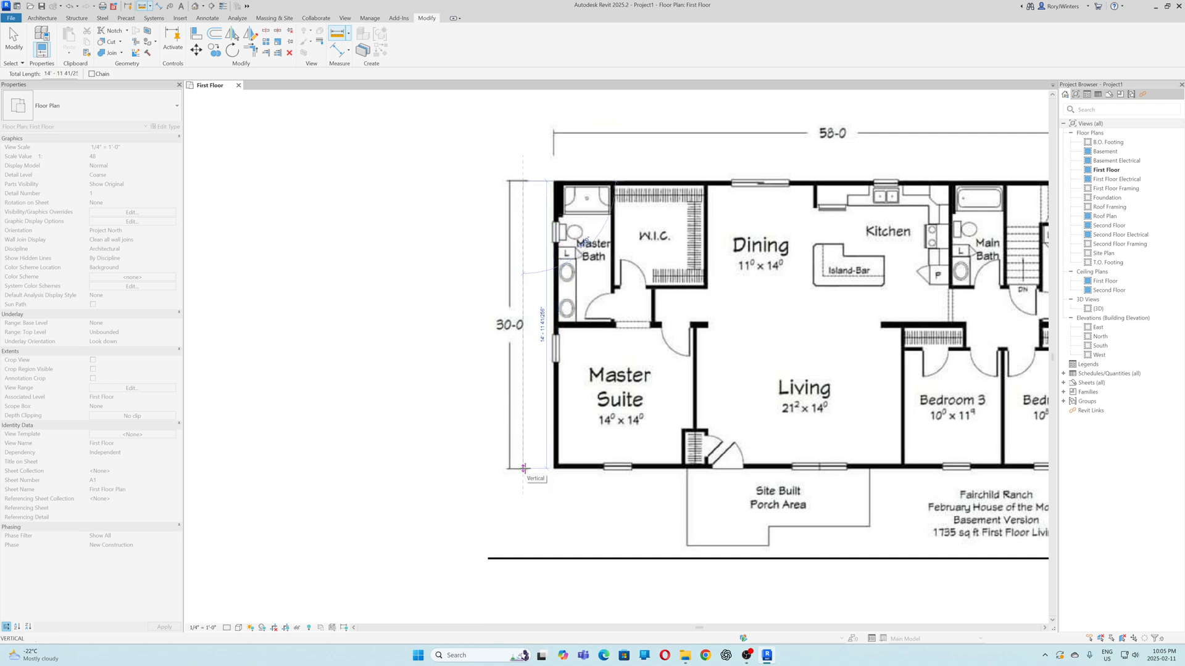
pyautogui.click(524, 468)
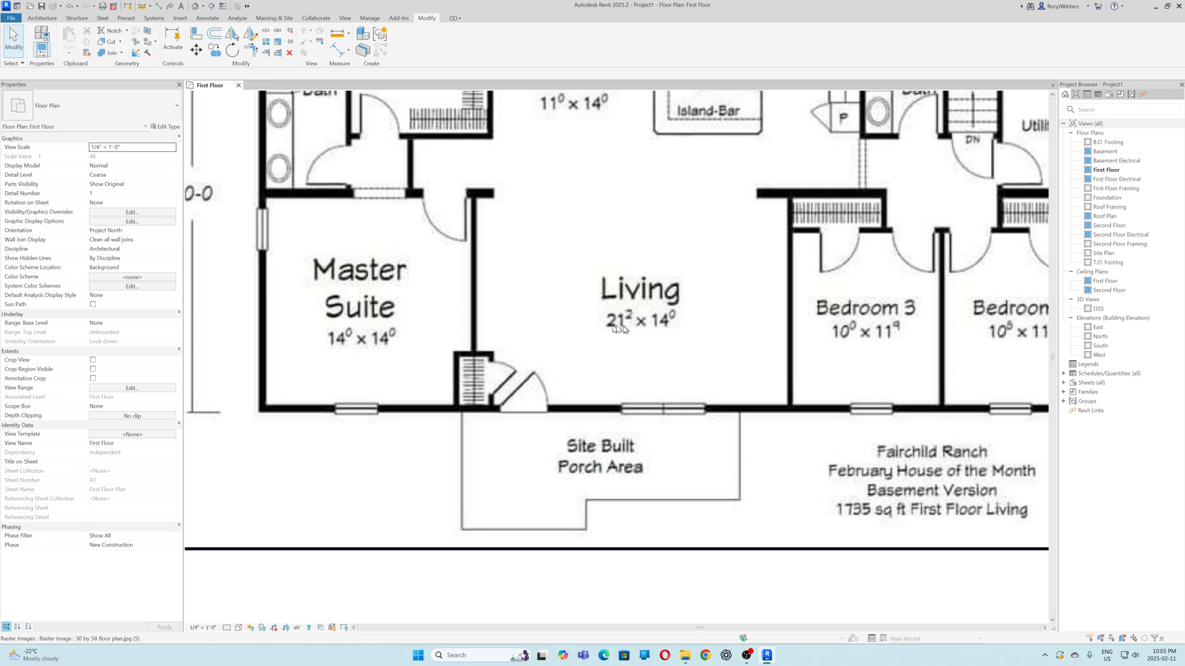
pyautogui.moveTo(665, 330)
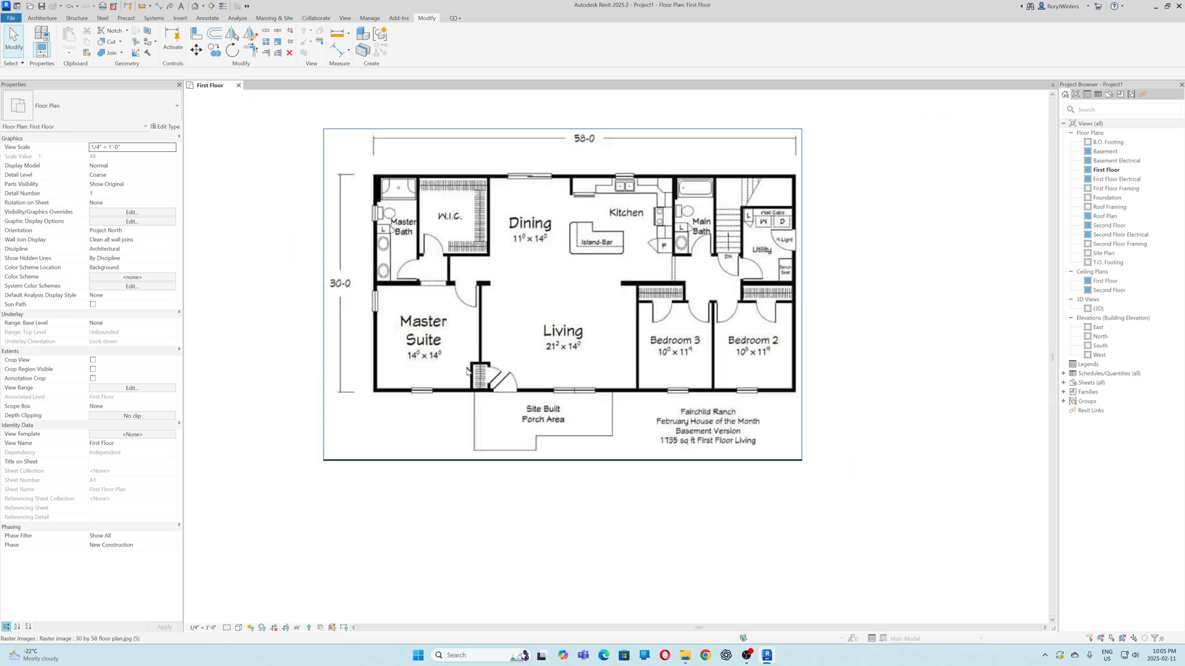
pyautogui.moveTo(448, 328)
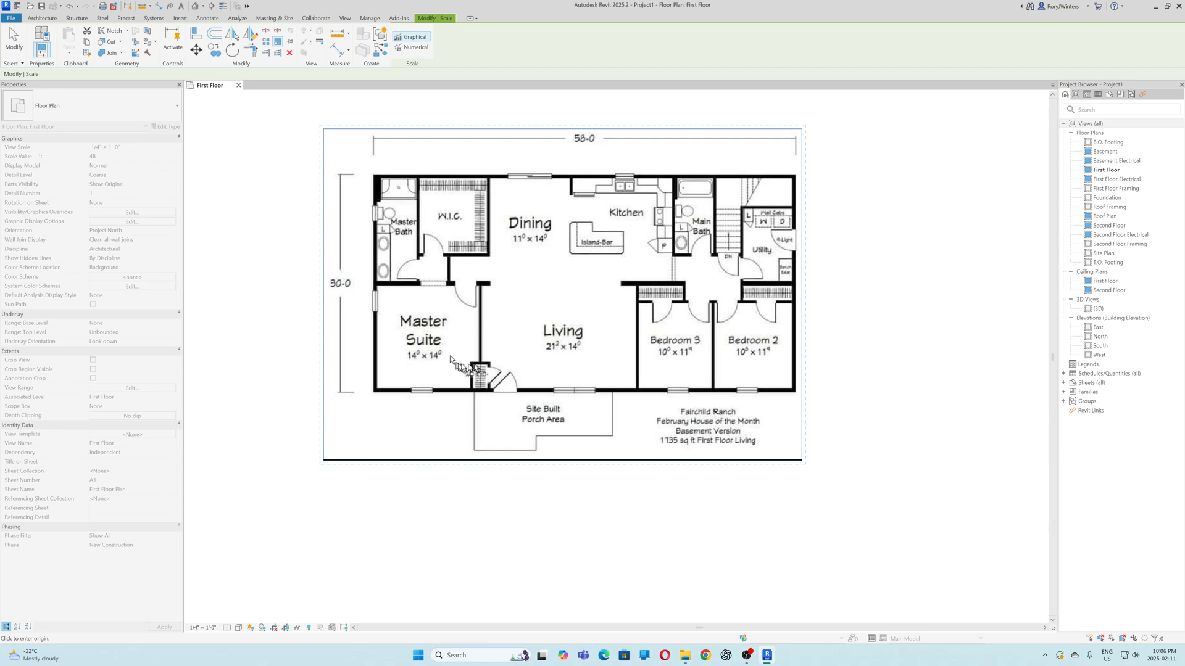
pyautogui.moveTo(484, 333)
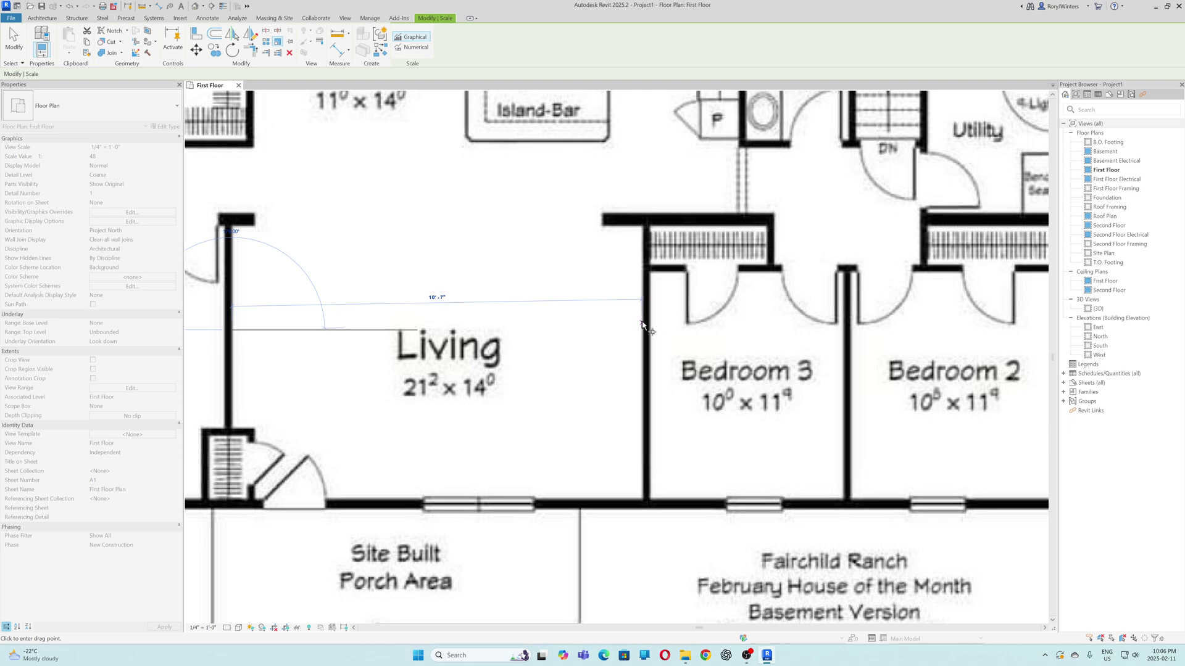
# Rescale the image graphically using a horizontal span across the Living room walls
pyautogui.click(646, 331)
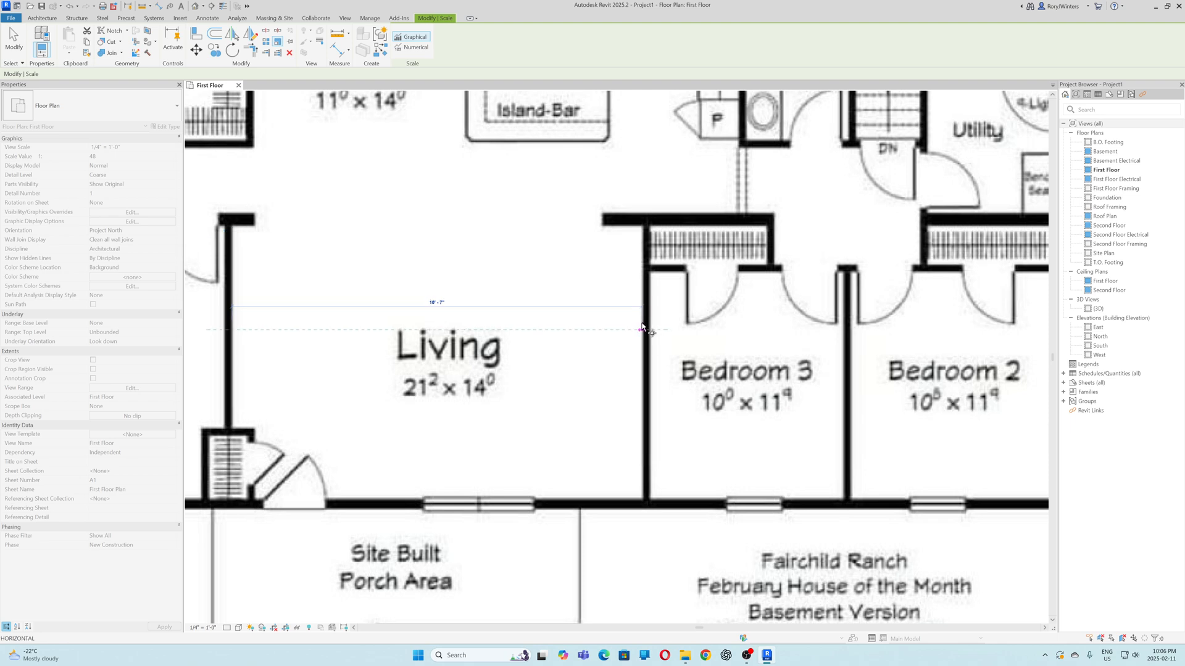
pyautogui.click(642, 329)
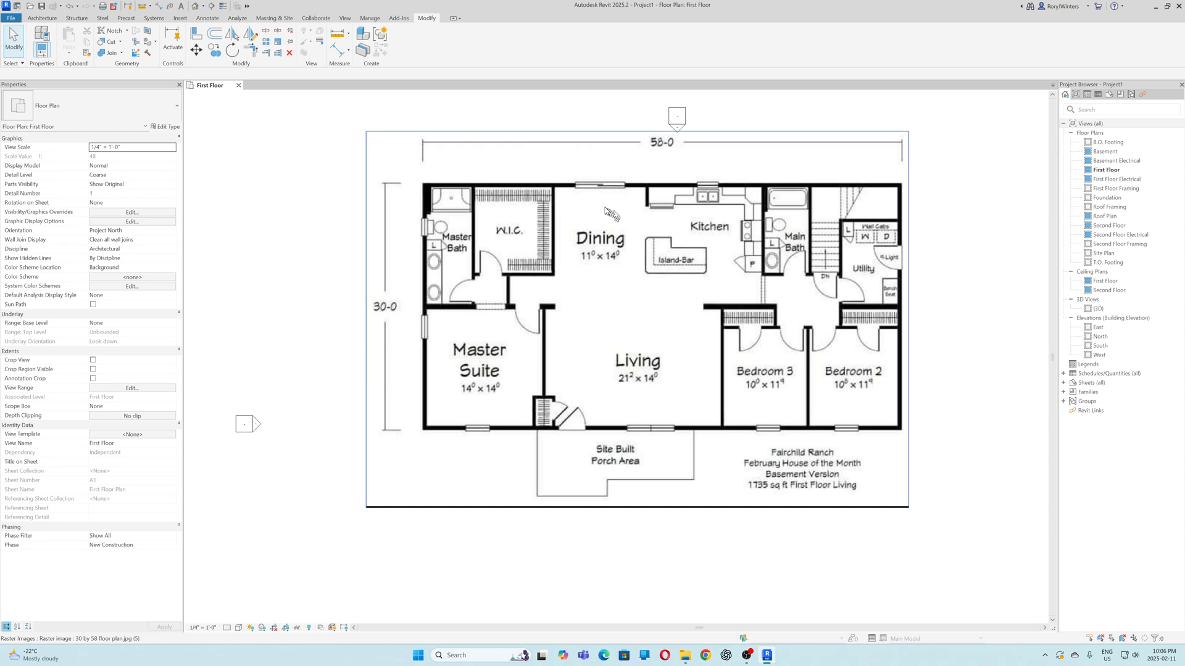
pyautogui.moveTo(652, 148)
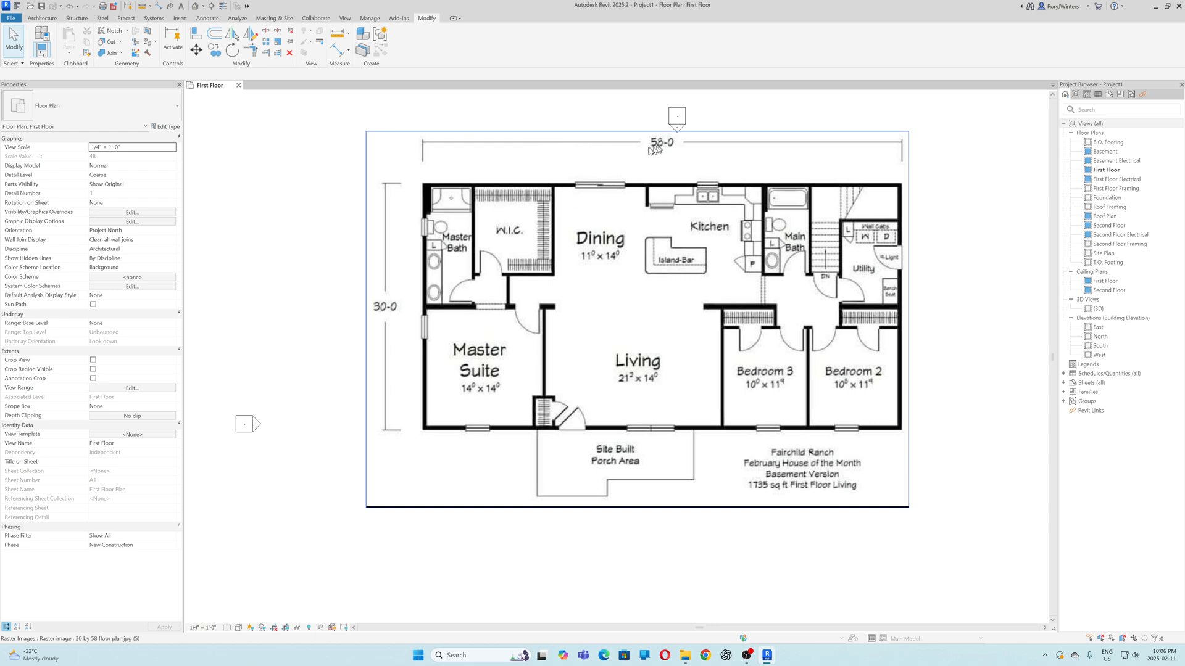
pyautogui.moveTo(516, 177)
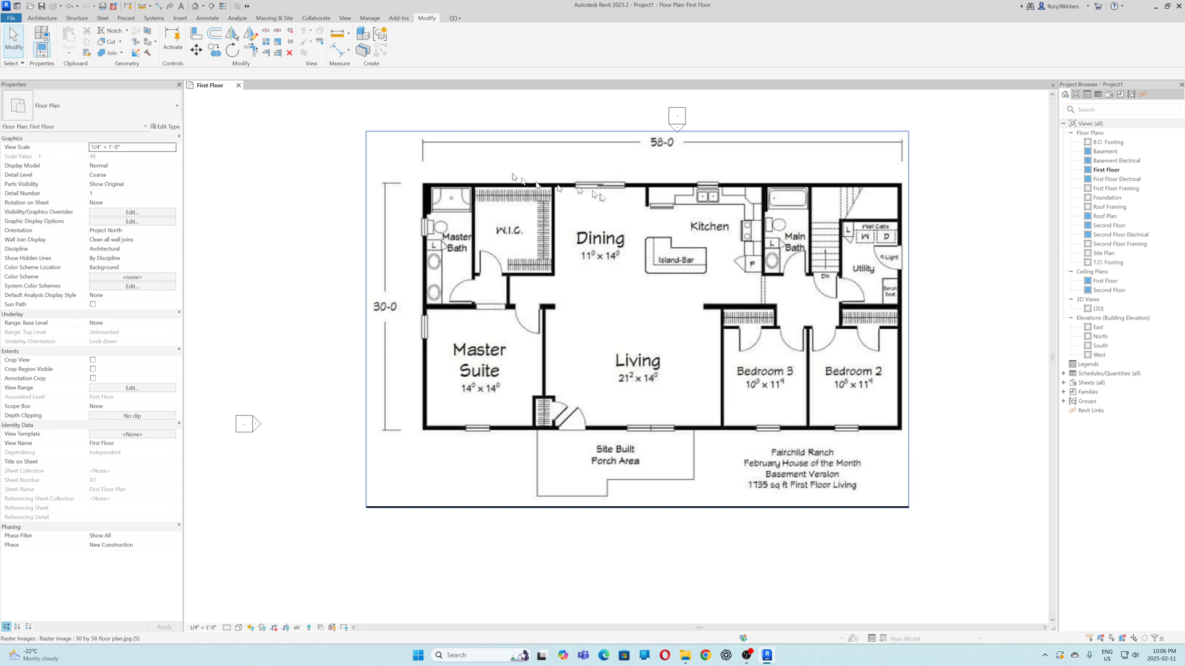
pyautogui.moveTo(521, 261)
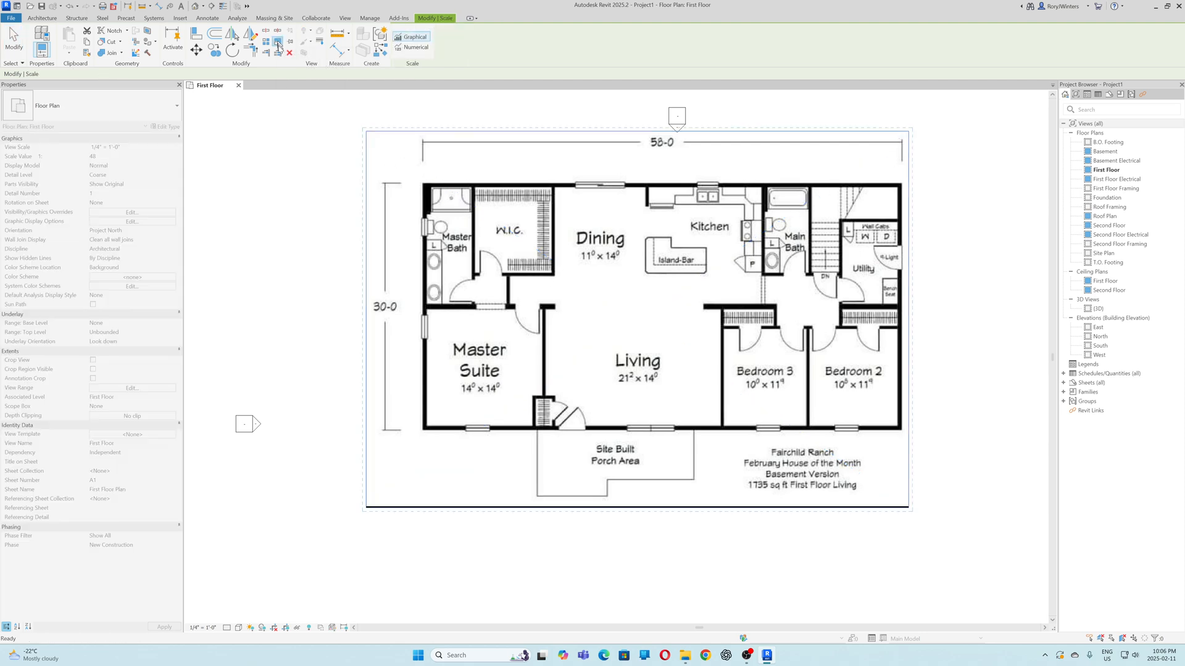
# Scale the image against the 58-0 dimension ends to 58 feet
pyautogui.click(278, 42)
pyautogui.write('58')
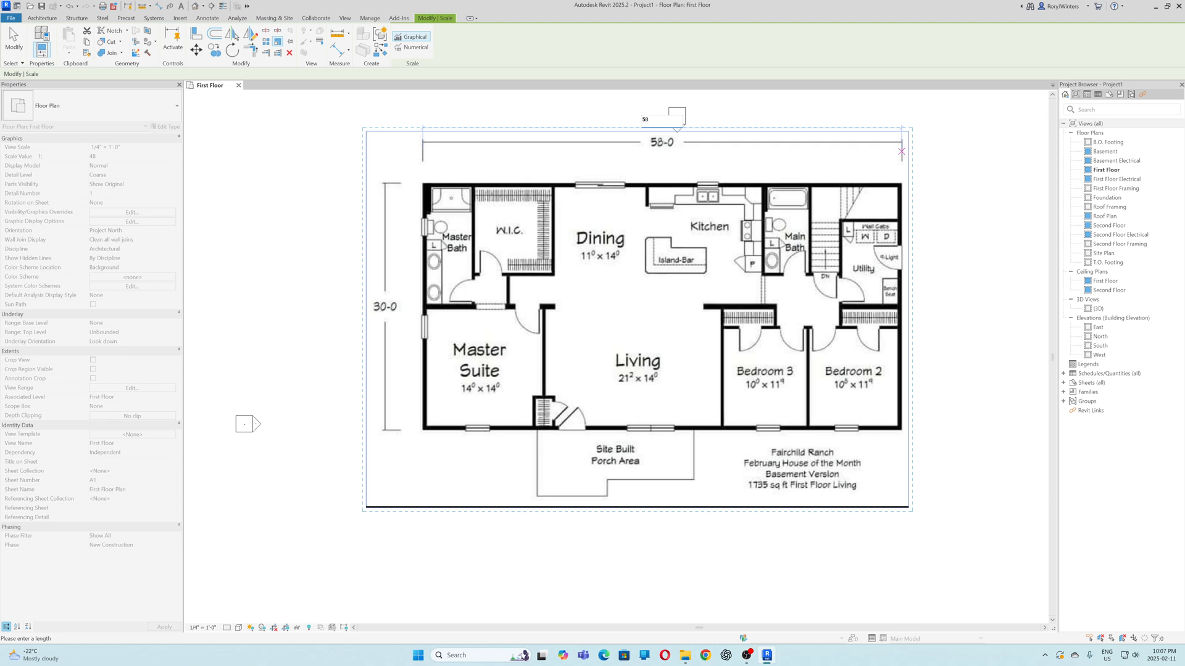
pyautogui.click(638, 317)
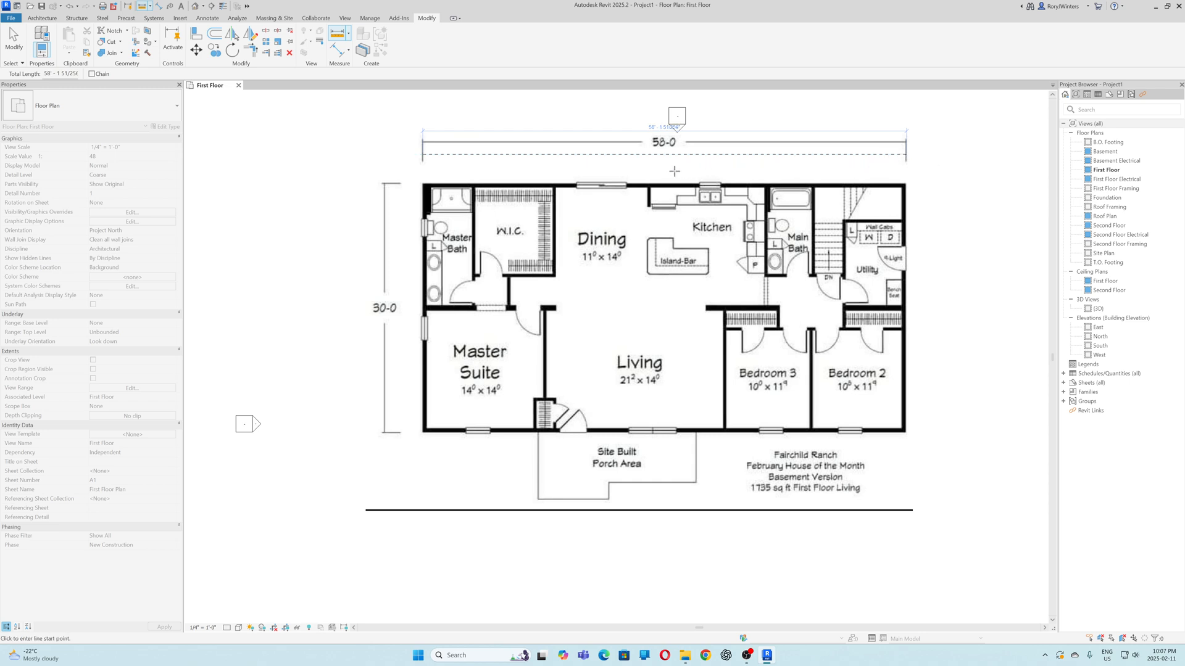
pyautogui.moveTo(625, 219)
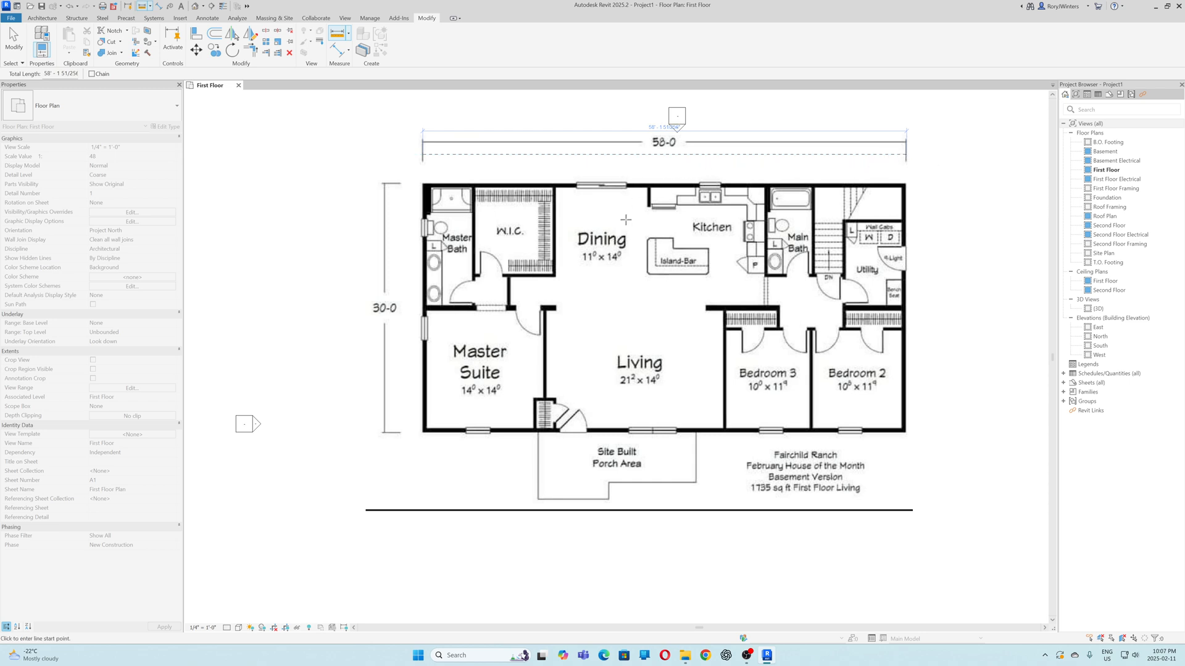